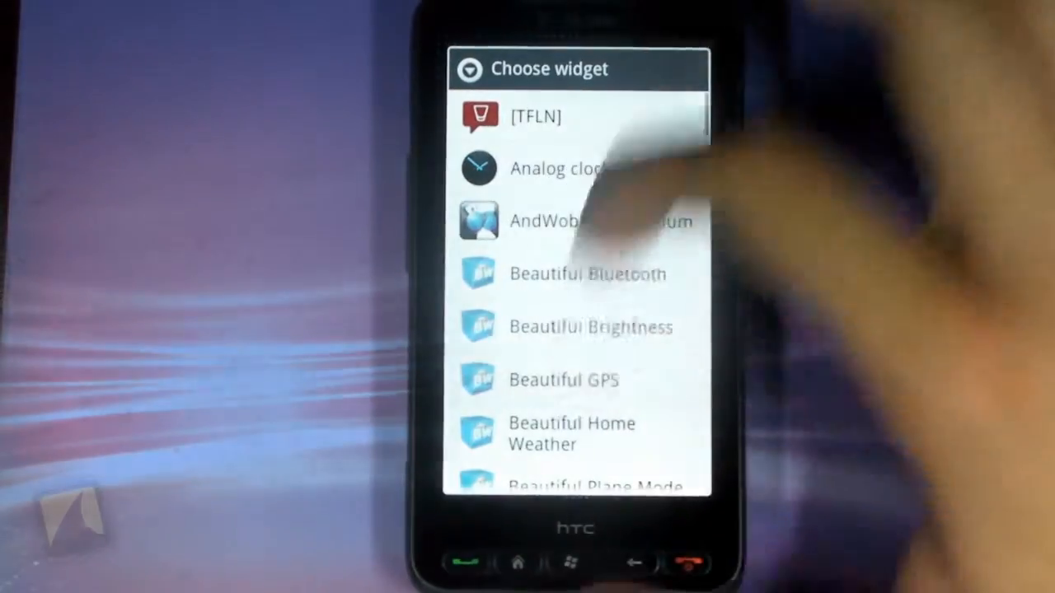
Scroll the Choose widget list down to reach the SwitchPro Widget entry.
scroll("down", 3)
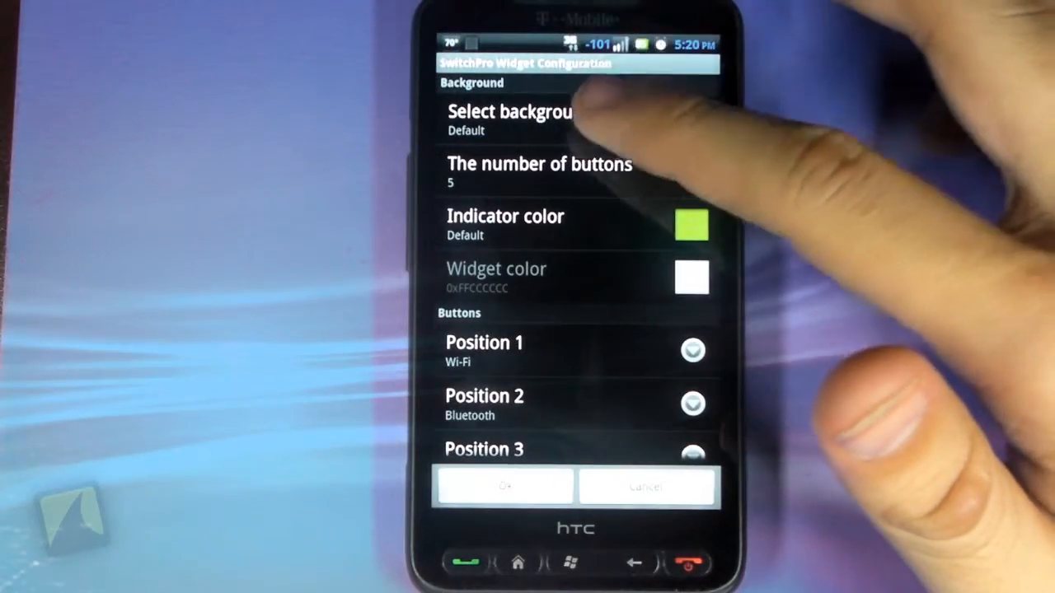
Keep the button count at 5 and choose Light Blue as the indicator colour.
left_click(511, 119)
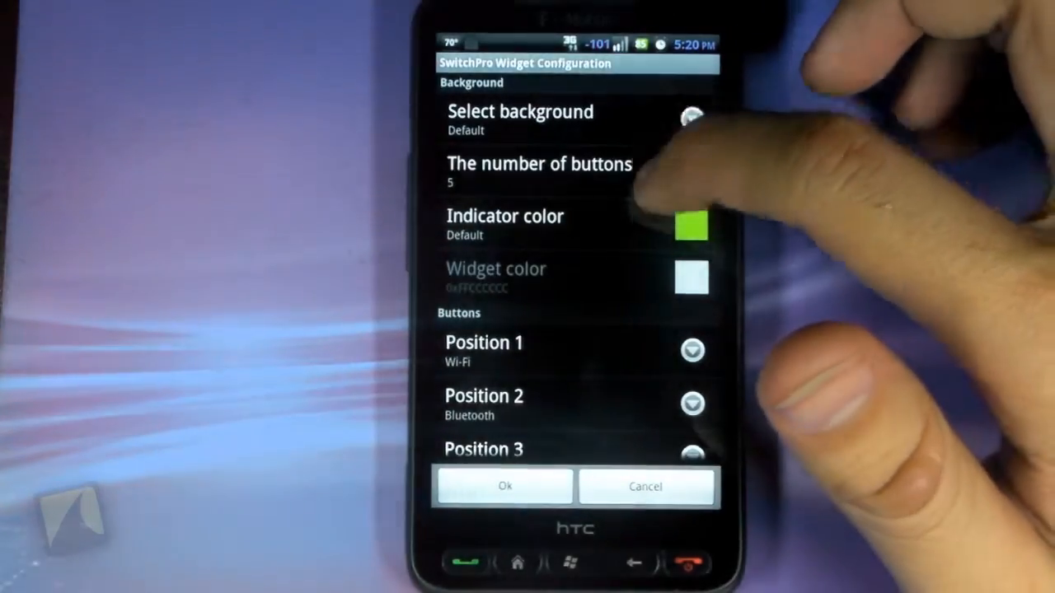
left_click(540, 164)
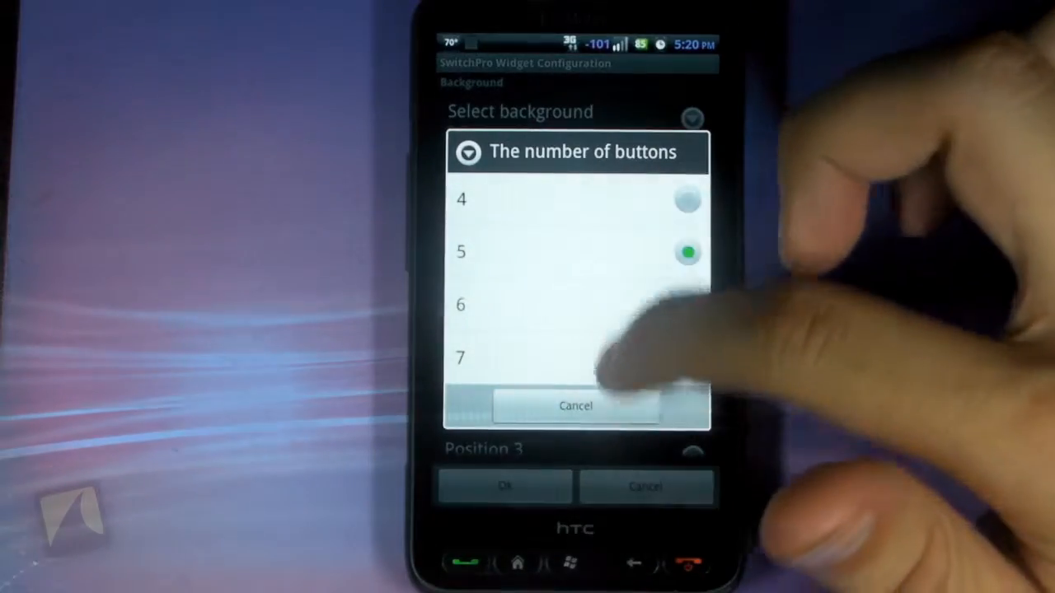
left_click(575, 406)
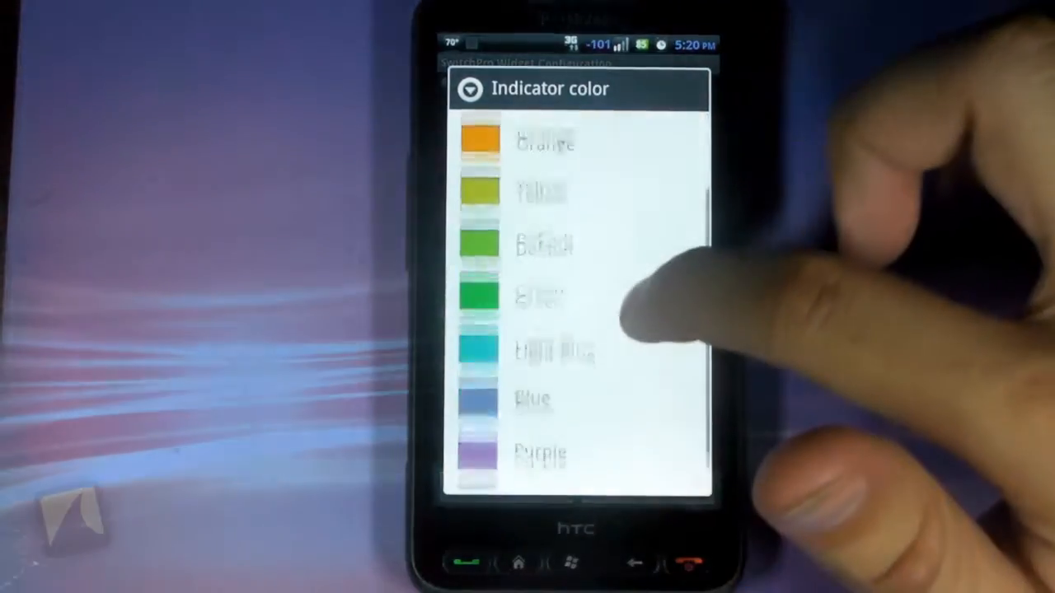
left_click(552, 353)
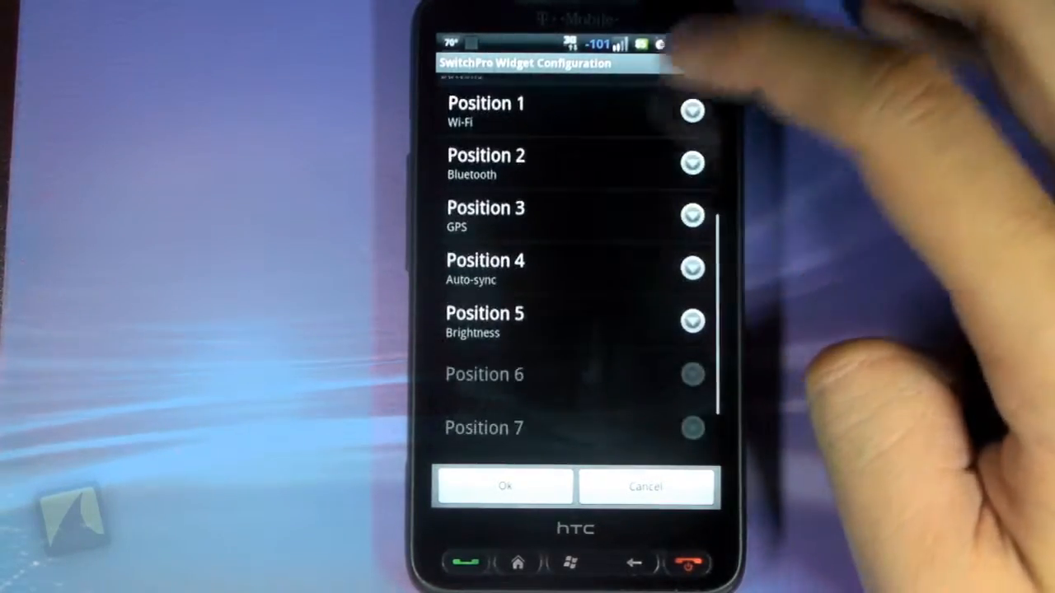
Assign Battery Indicator to Position 1, then review the choices for Position 2.
left_click(690, 112)
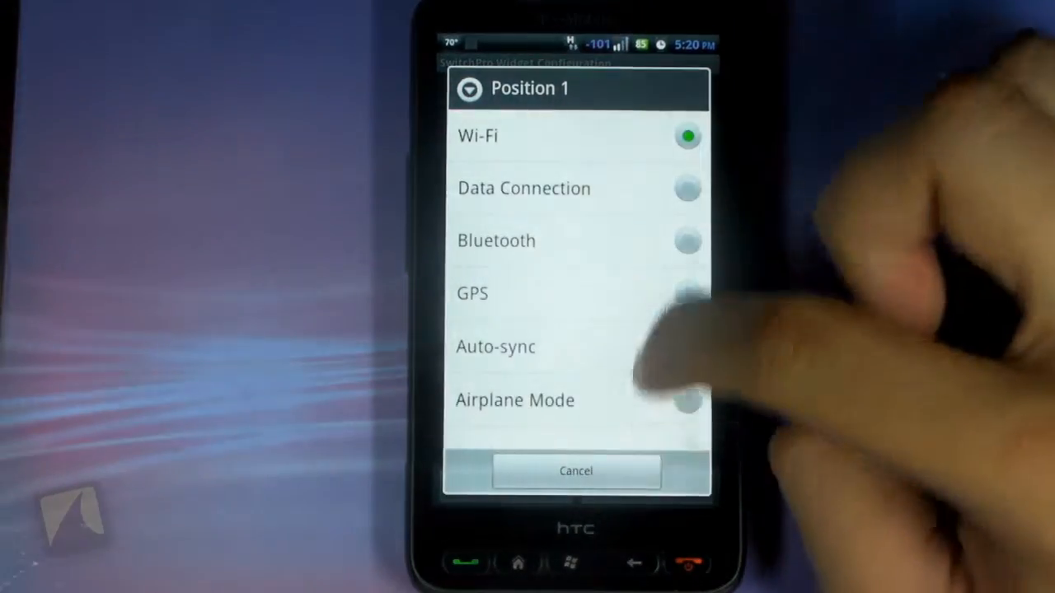
scroll("up", 3)
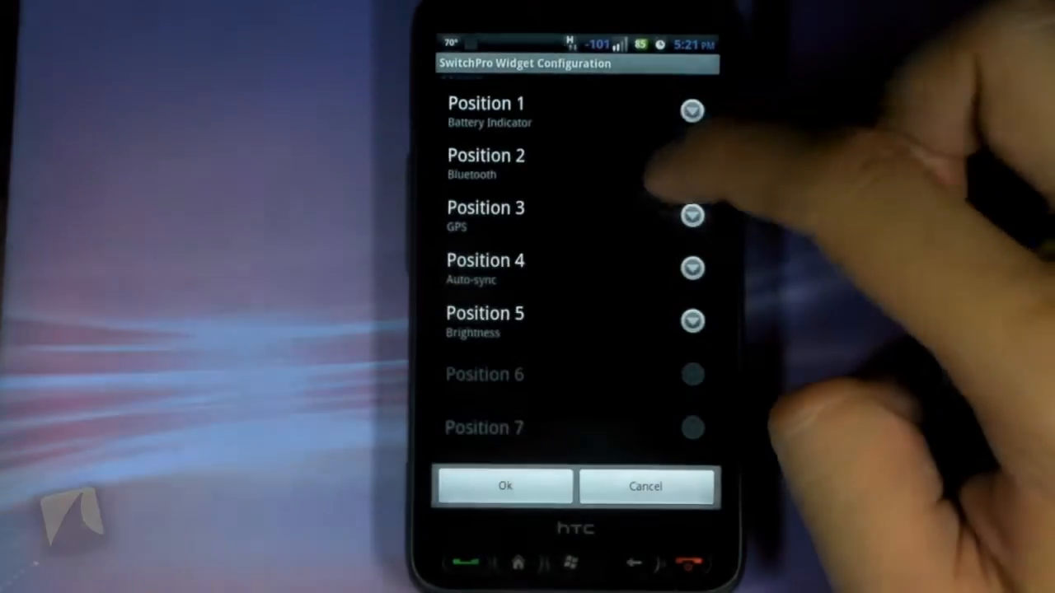
left_click(693, 165)
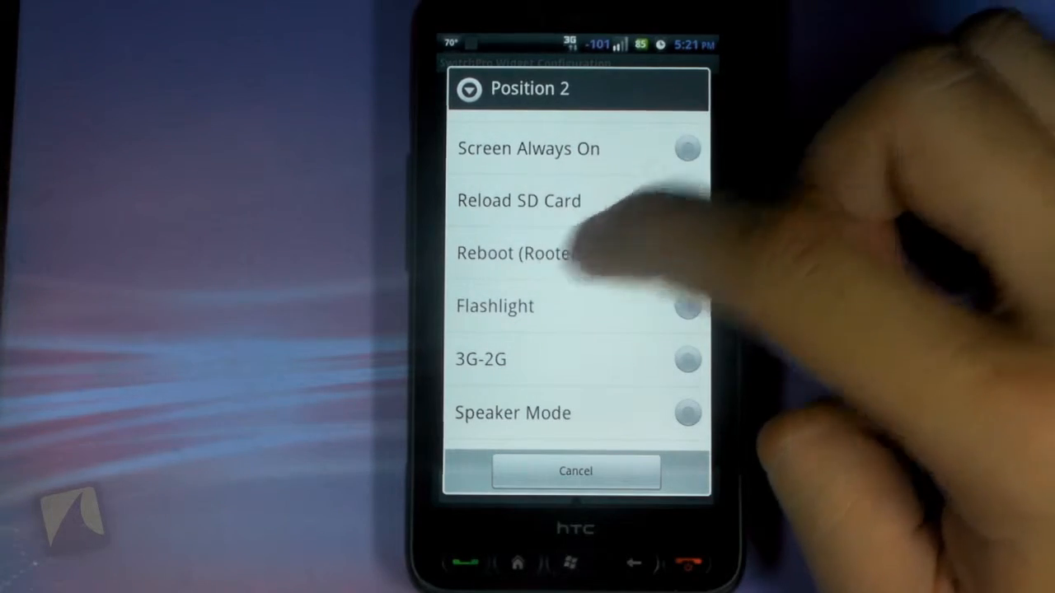
scroll("up", 3)
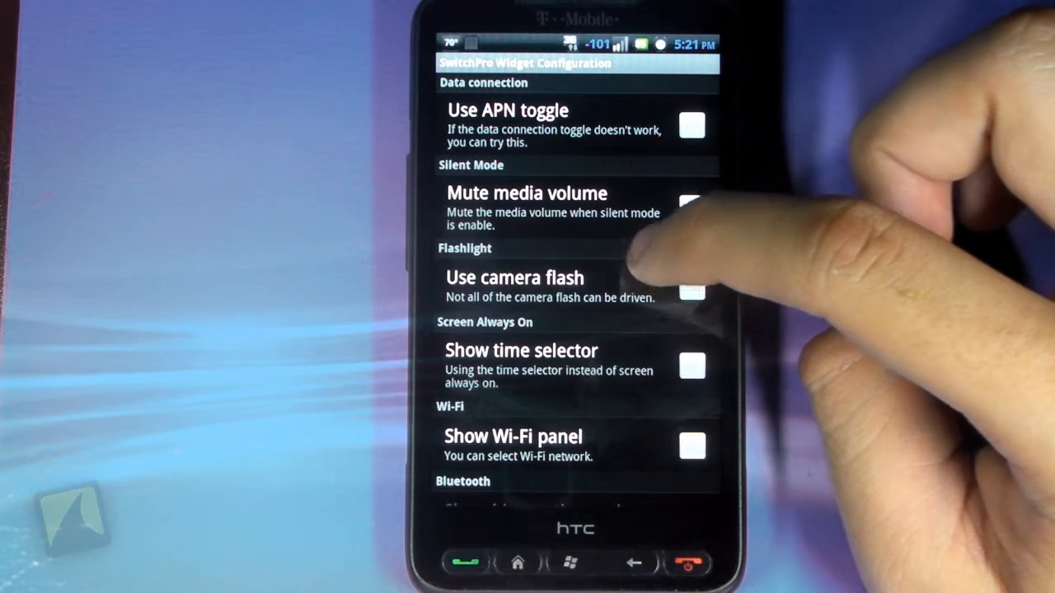
Tick 'Use camera flash' for the Flashlight toggle.
left_click(692, 288)
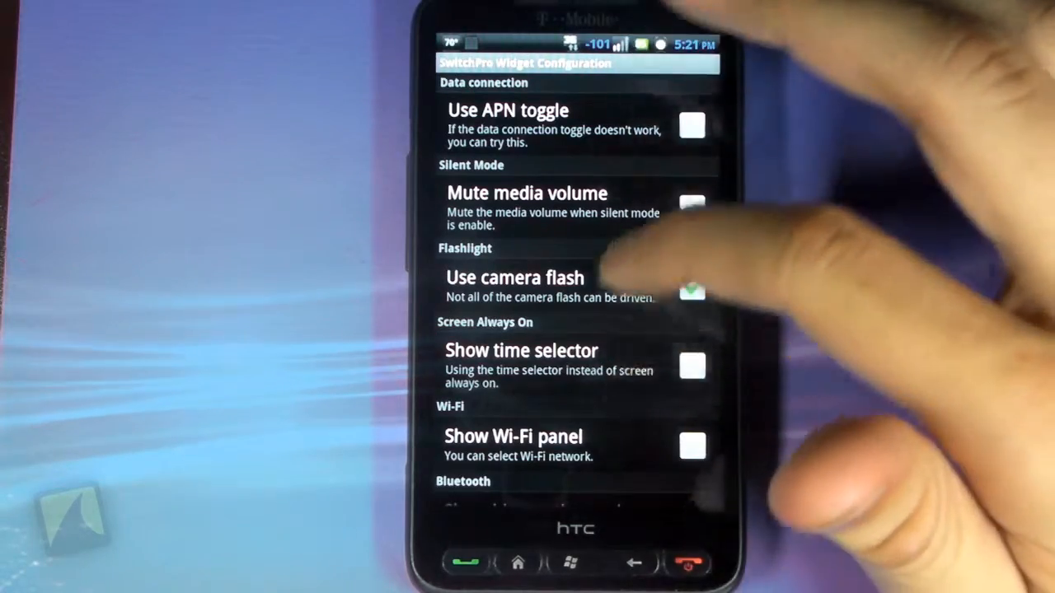
scroll("up", 3)
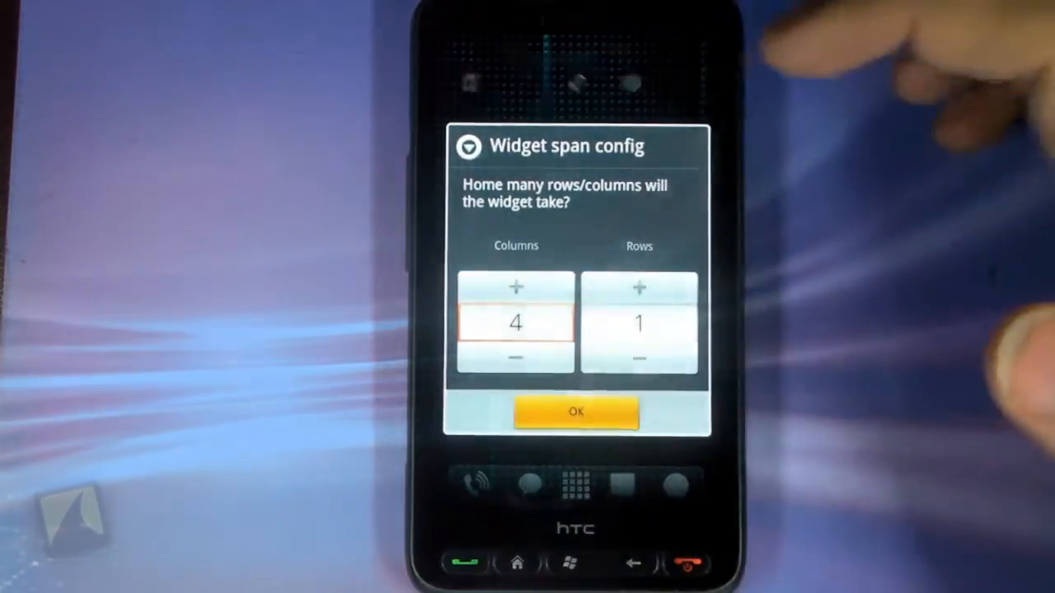
Confirm the 4-column, 1-row span so the widget lands on the home screen.
left_click(577, 412)
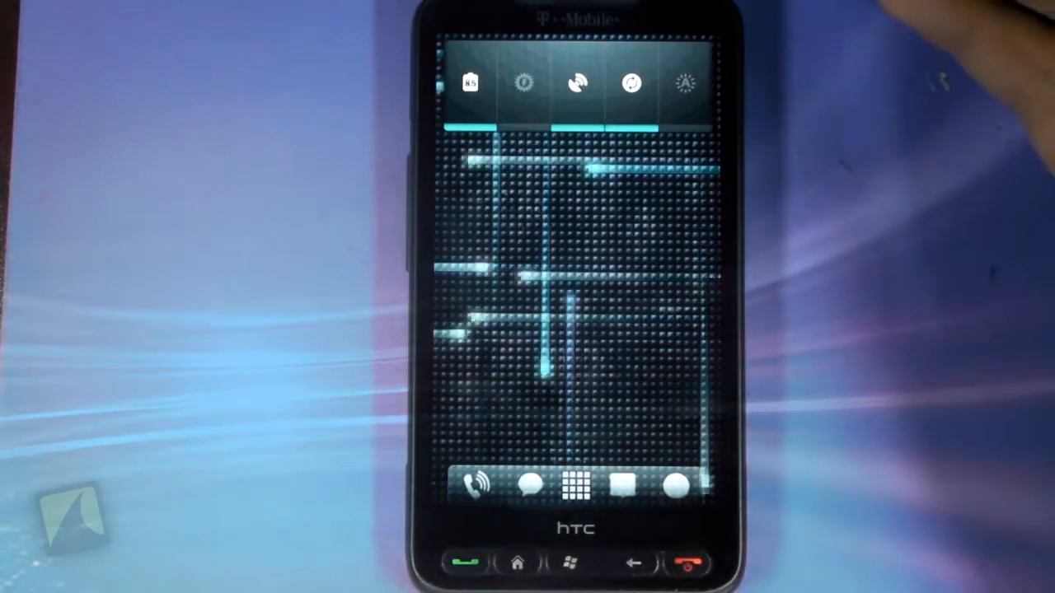